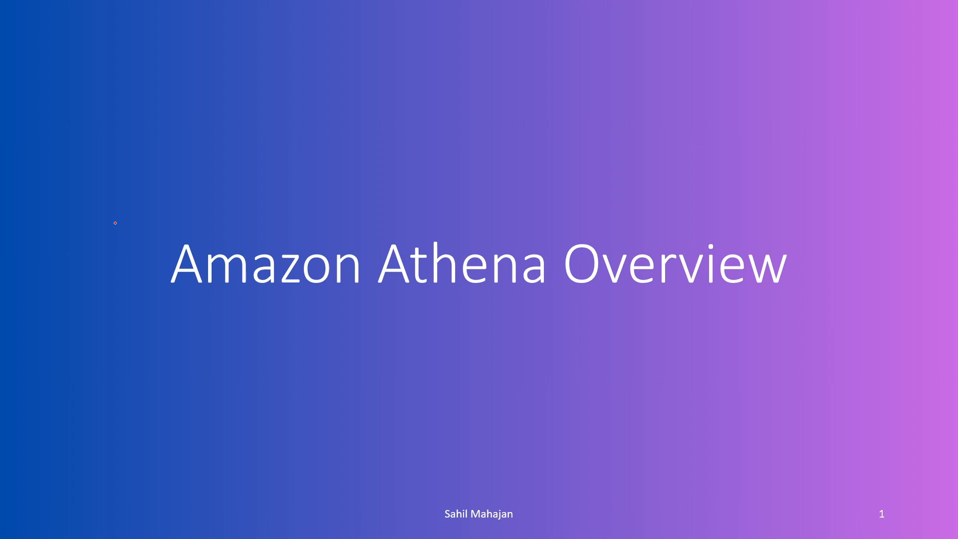
mouse_move(131, 237)
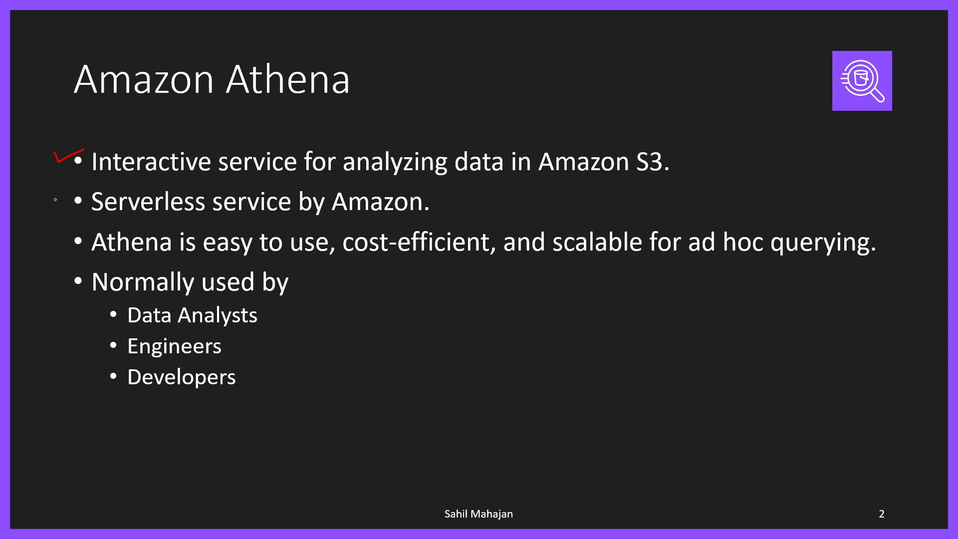
Draw red checks beside the Serverless, easy to use/cost-efficient, and Normally used by bullets.
left_click(58, 199)
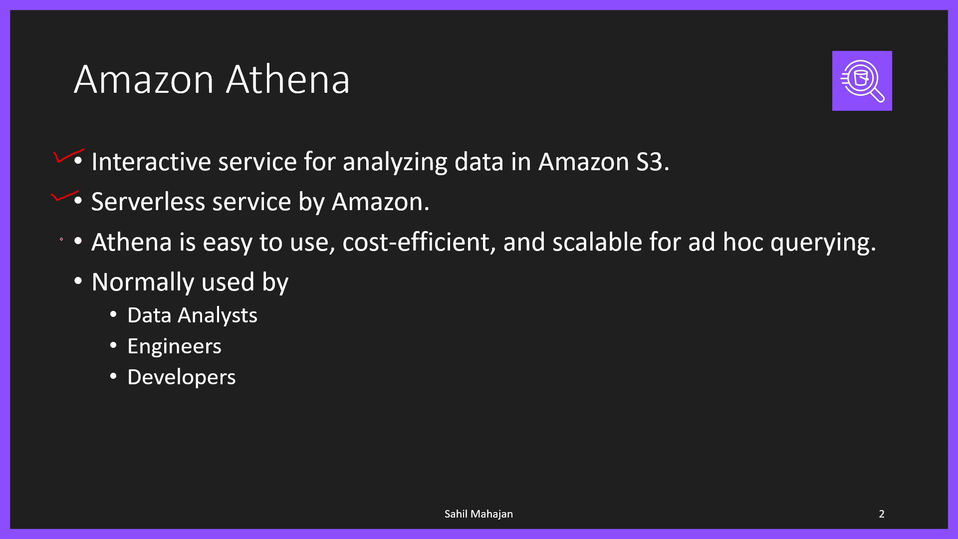
left_click(65, 242)
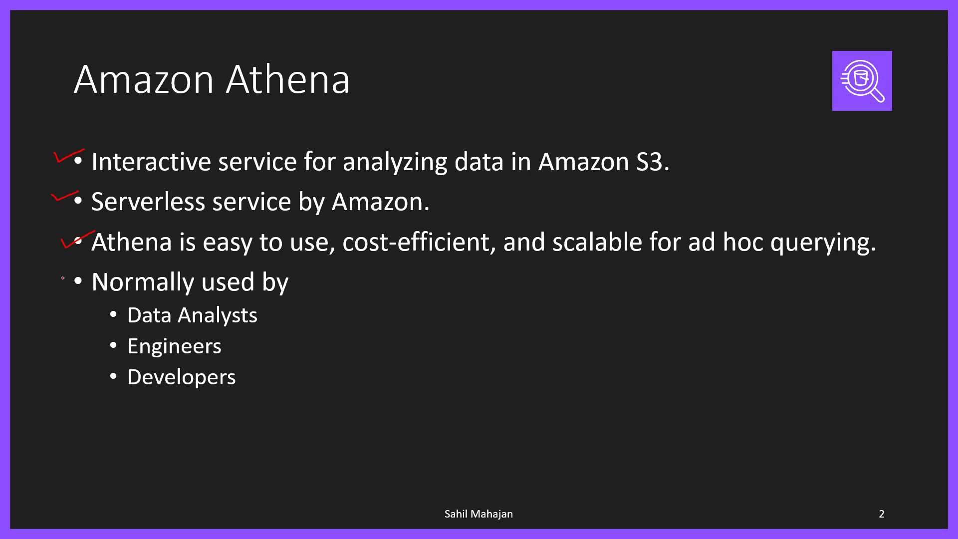
left_click(67, 281)
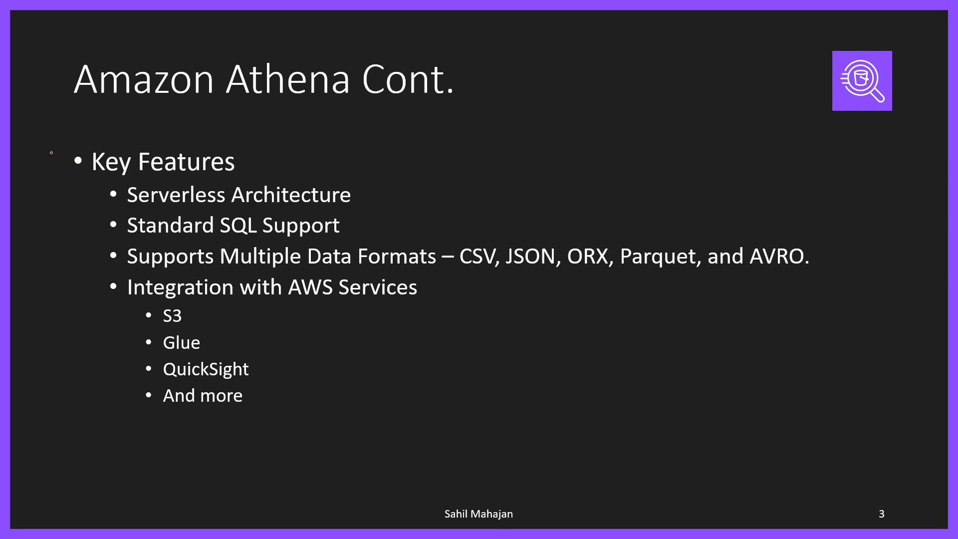
Draw red checks beside Key Features and Standard SQL Support on slide 3.
left_click_drag(48, 165, 98, 149)
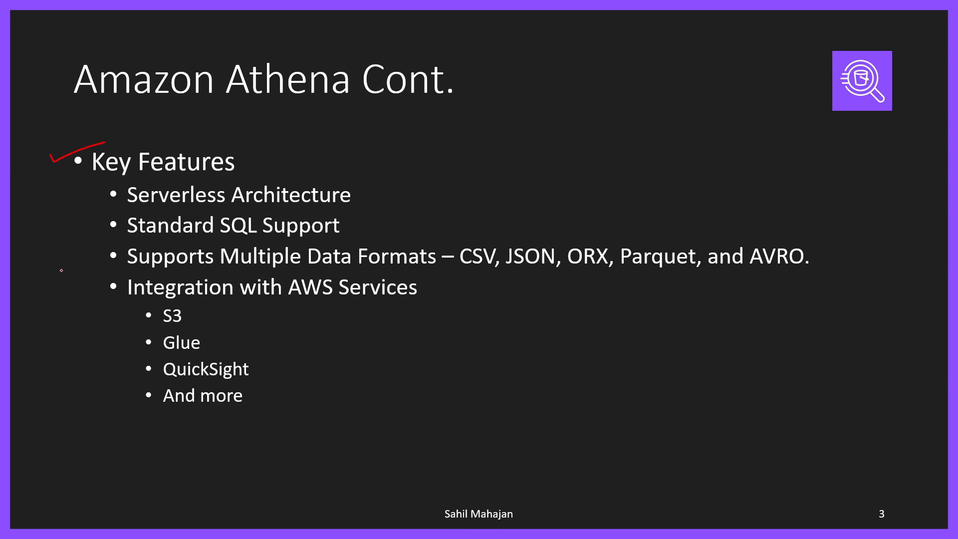
mouse_move(92, 225)
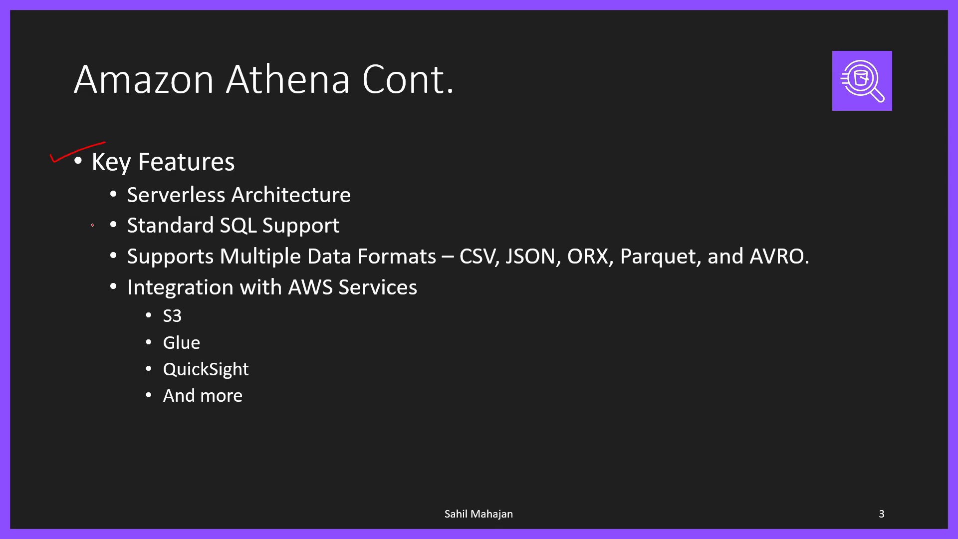
left_click_drag(95, 229, 122, 220)
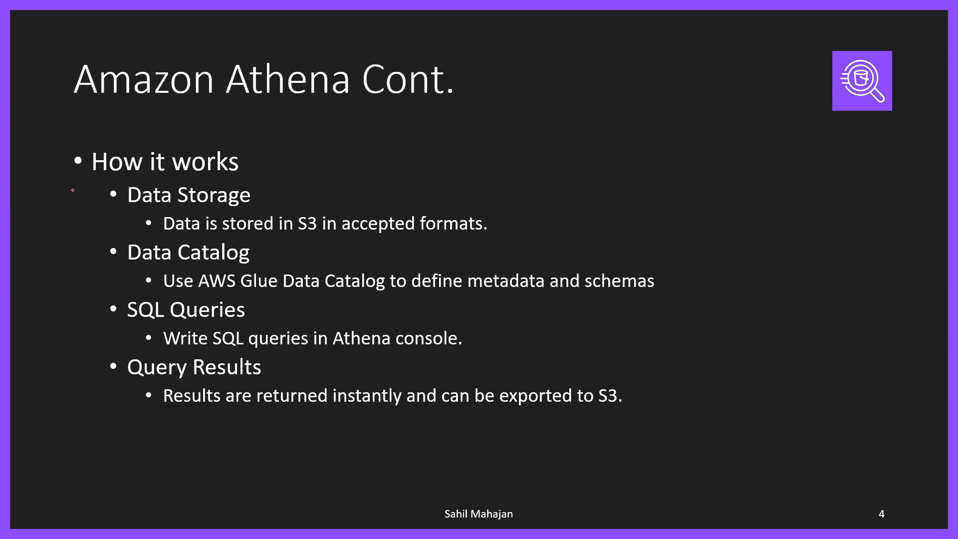
Draw red checks beside the How it works heading and the Data Catalog point.
left_click_drag(58, 165, 92, 149)
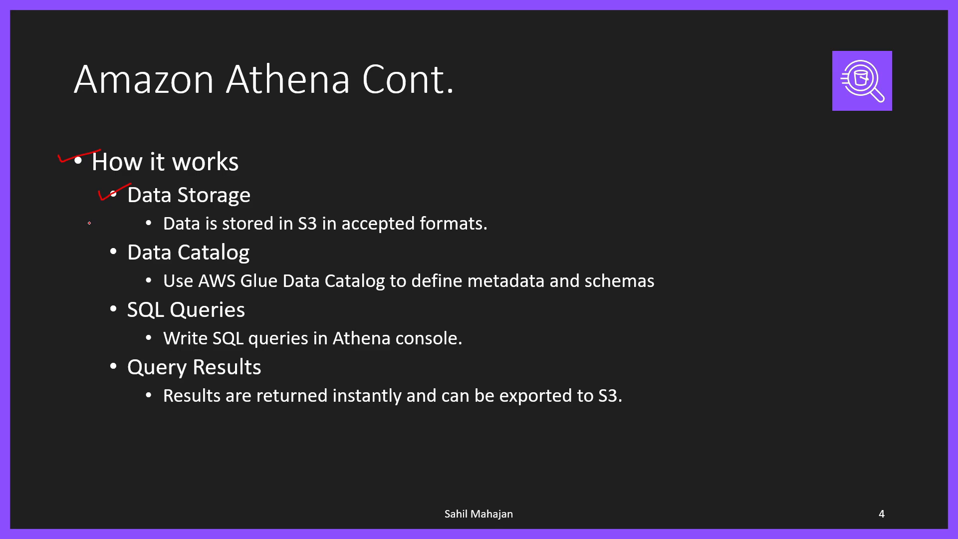
left_click_drag(95, 244, 122, 250)
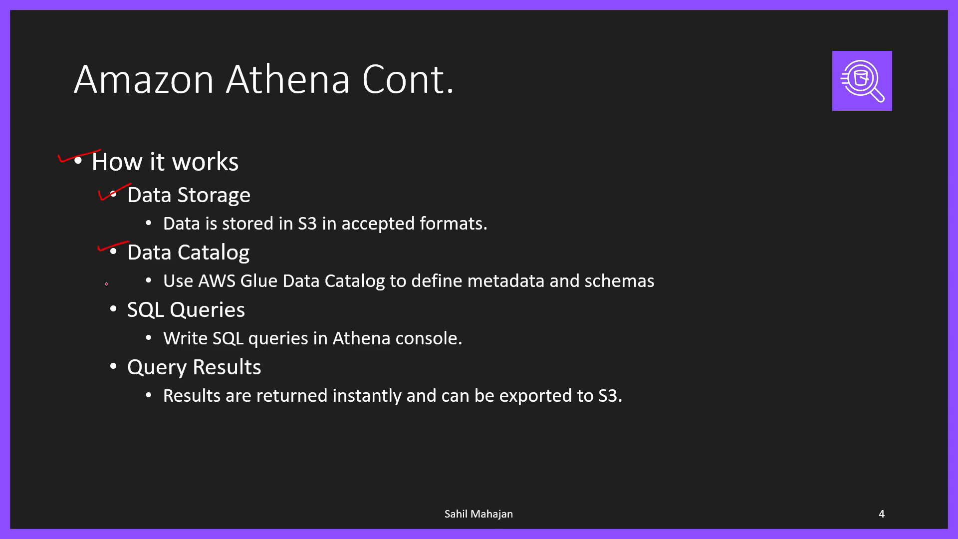
mouse_move(90, 306)
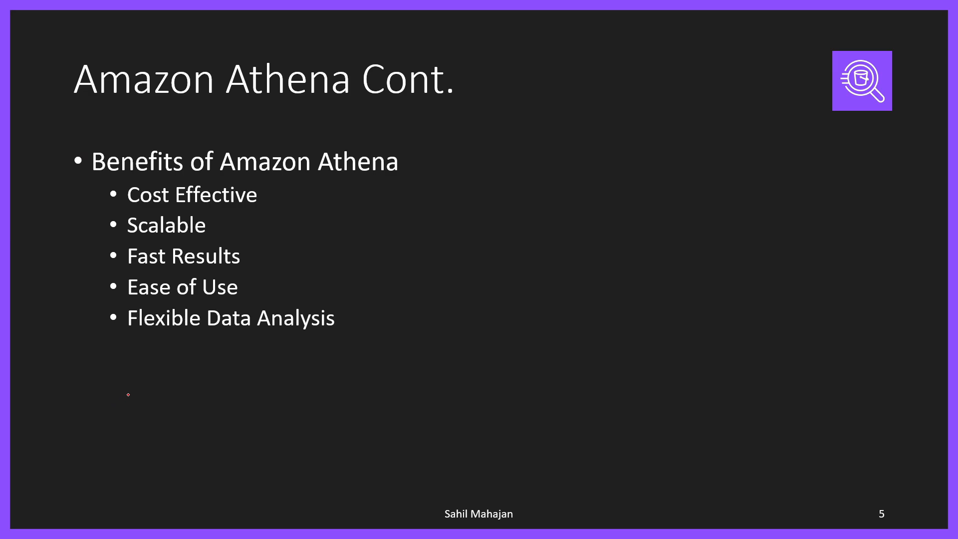
mouse_move(76, 276)
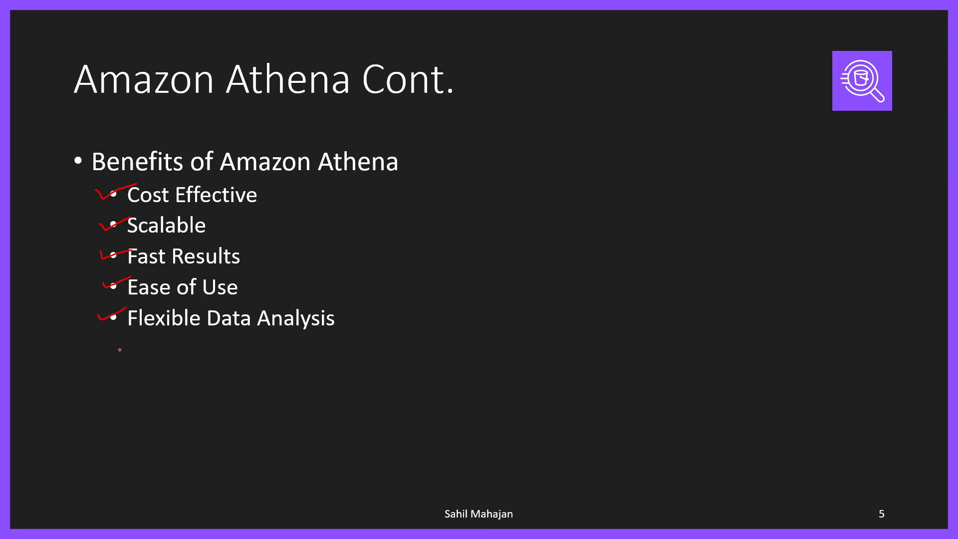
Advance from the benefits slide to slide 6, Best Practices.
key("Right")
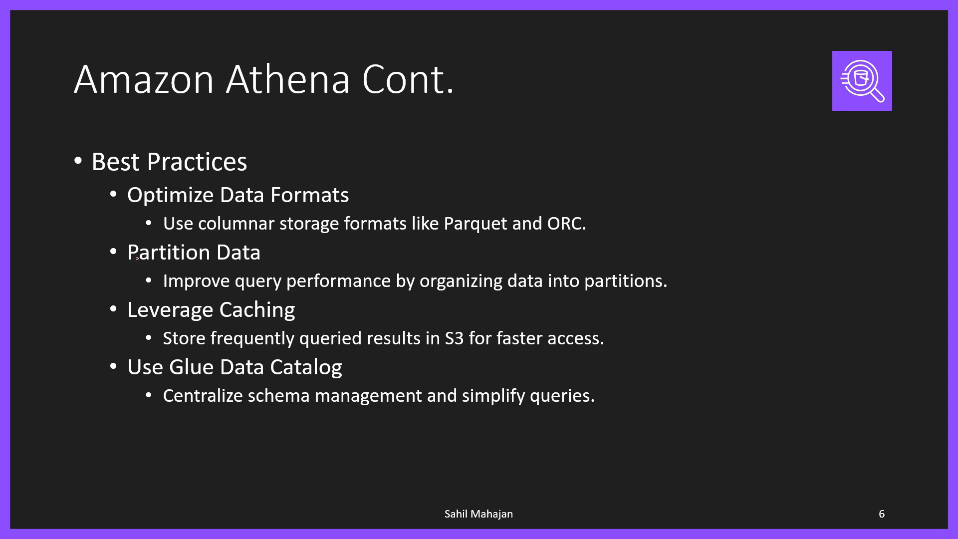
Draw red checks beside Optimize Data Formats, Partition Data and Leverage Caching on slide 6.
left_click_drag(92, 196, 125, 186)
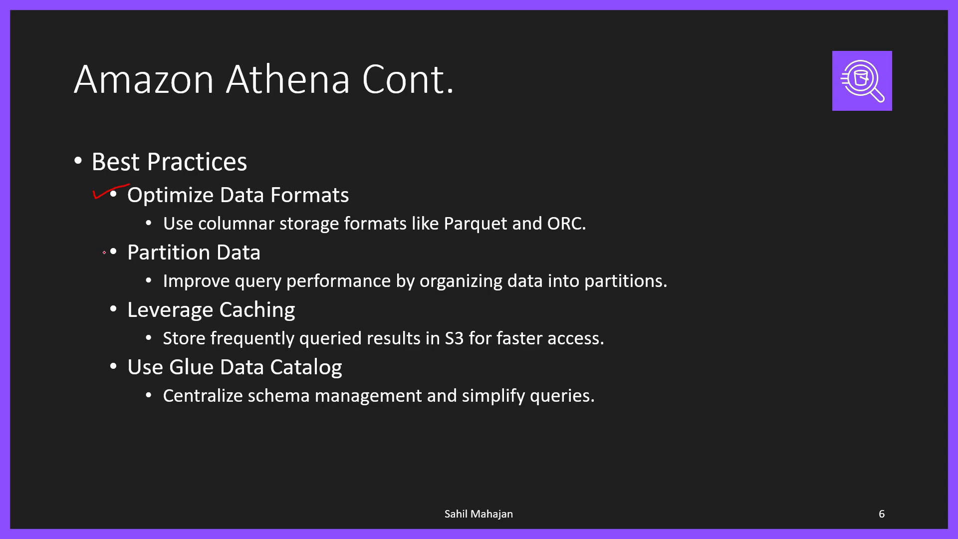
left_click_drag(97, 257, 122, 248)
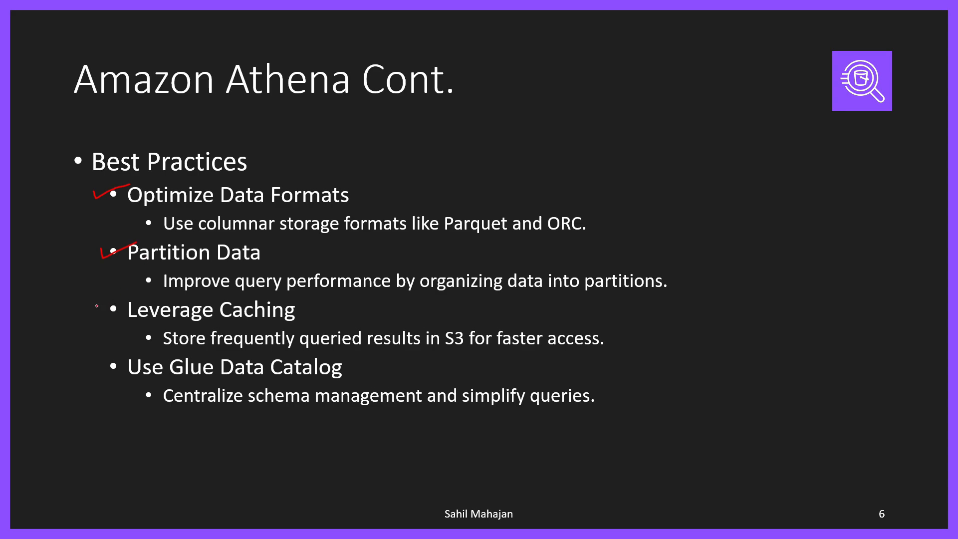
left_click_drag(98, 311, 122, 305)
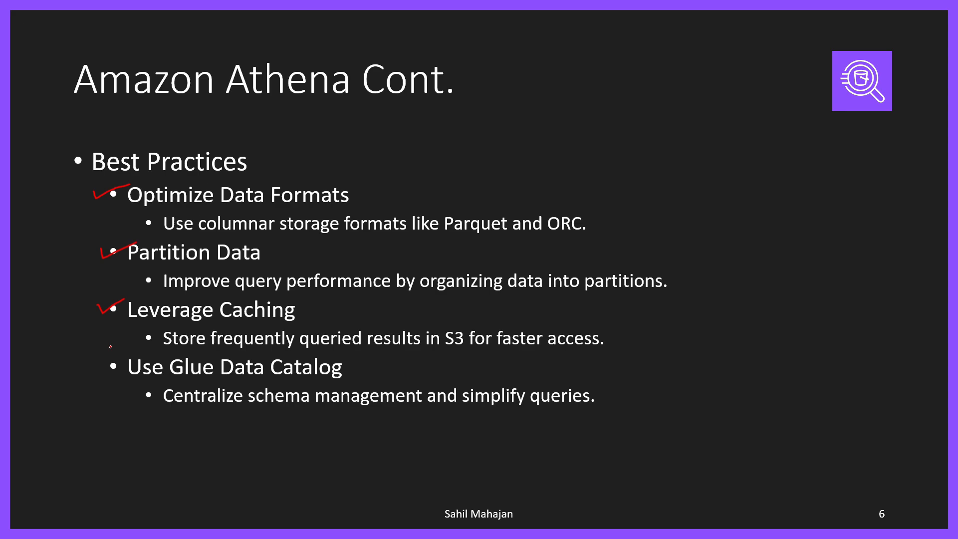